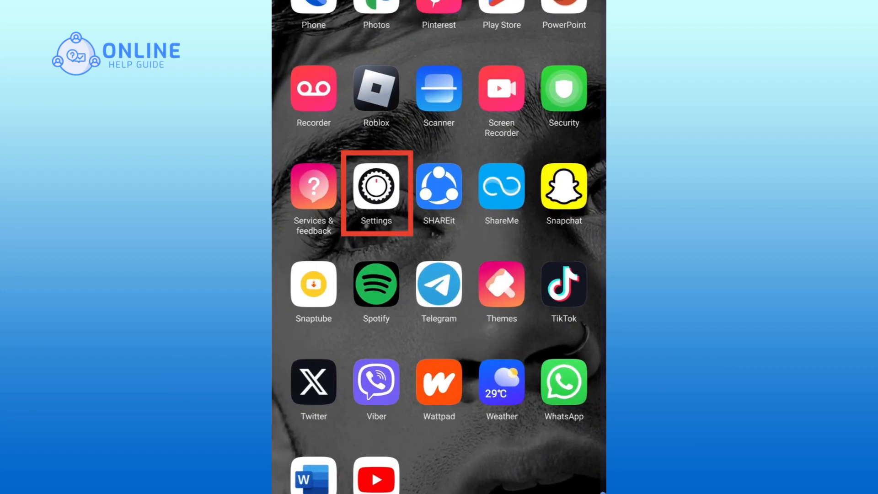
Launch the Settings app from the home screen.
left_click(375, 186)
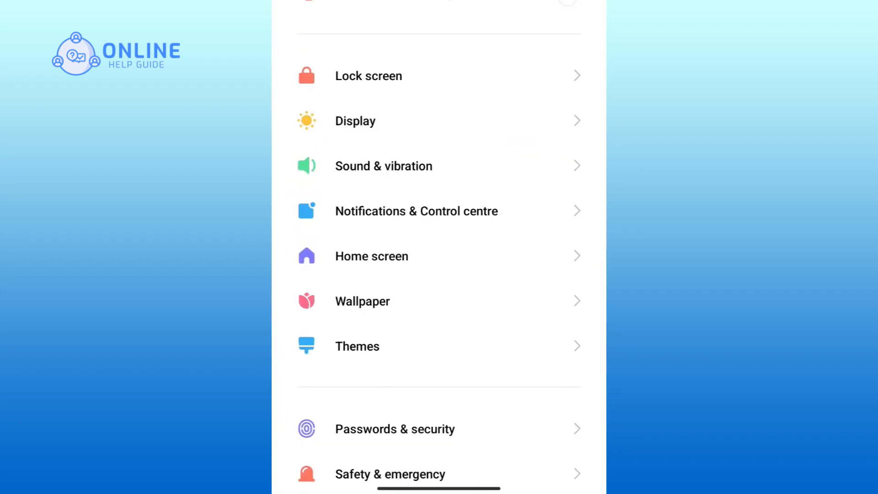
Scroll down the Settings list toward the Apps section.
scroll("down", 3)
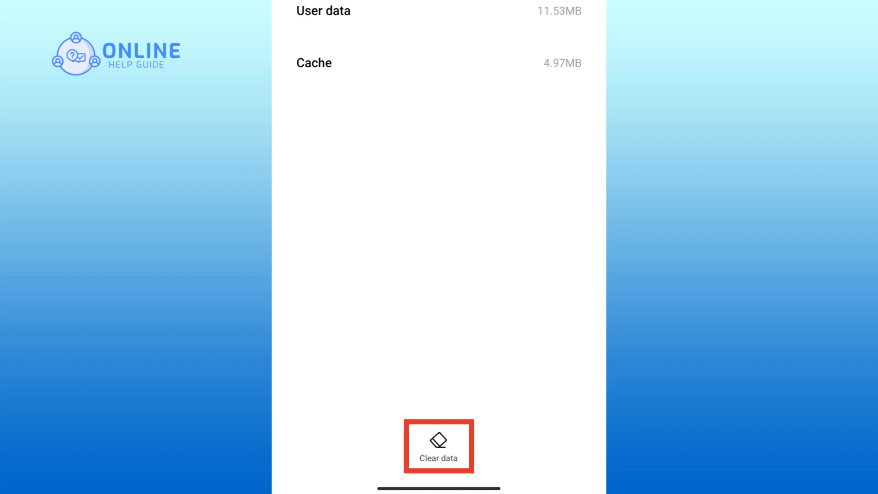
Clear the Twitter app's cache via Clear data → Clear cache → OK, leaving cache at 0B.
left_click(437, 446)
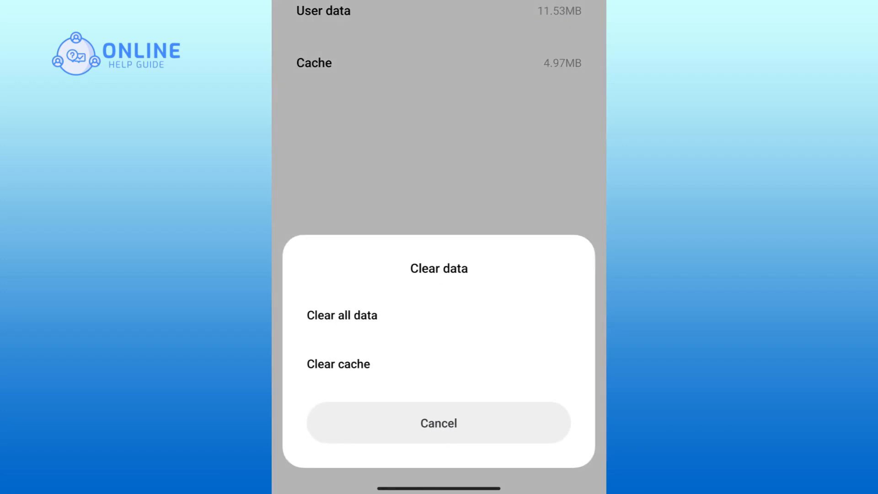
left_click(338, 364)
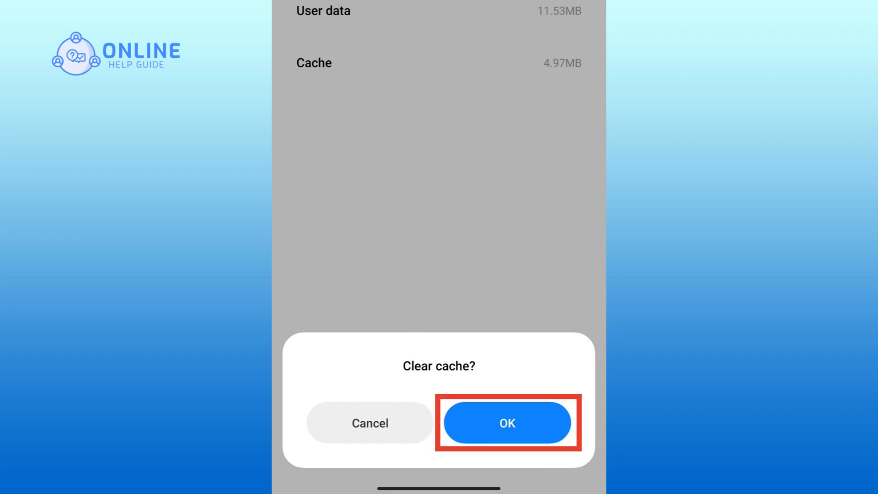
left_click(508, 423)
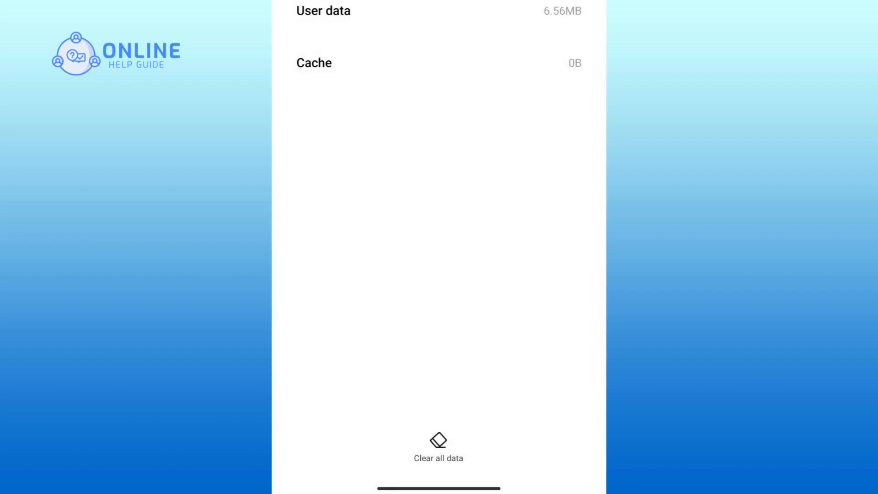